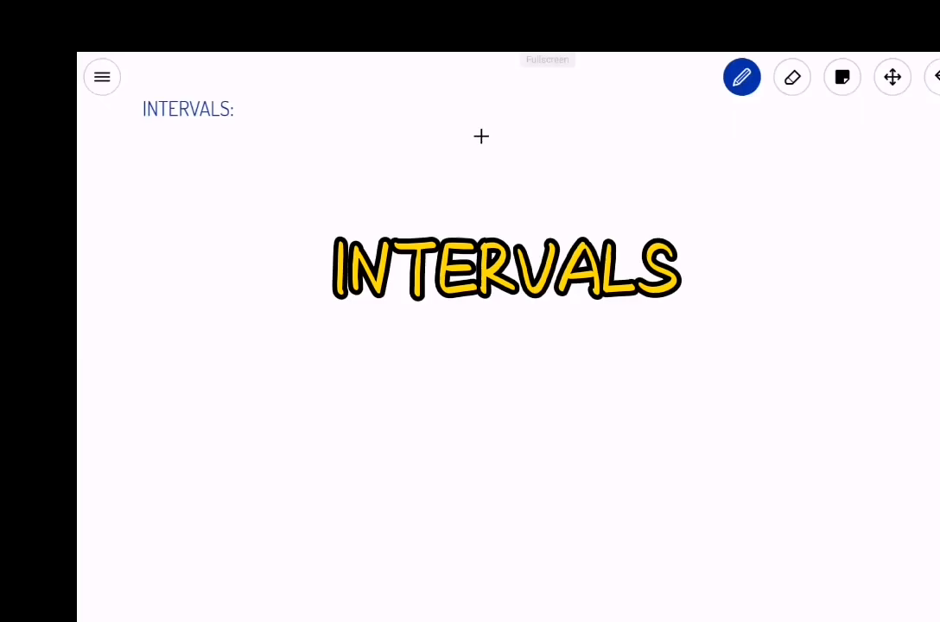
pyautogui.moveTo(494, 92)
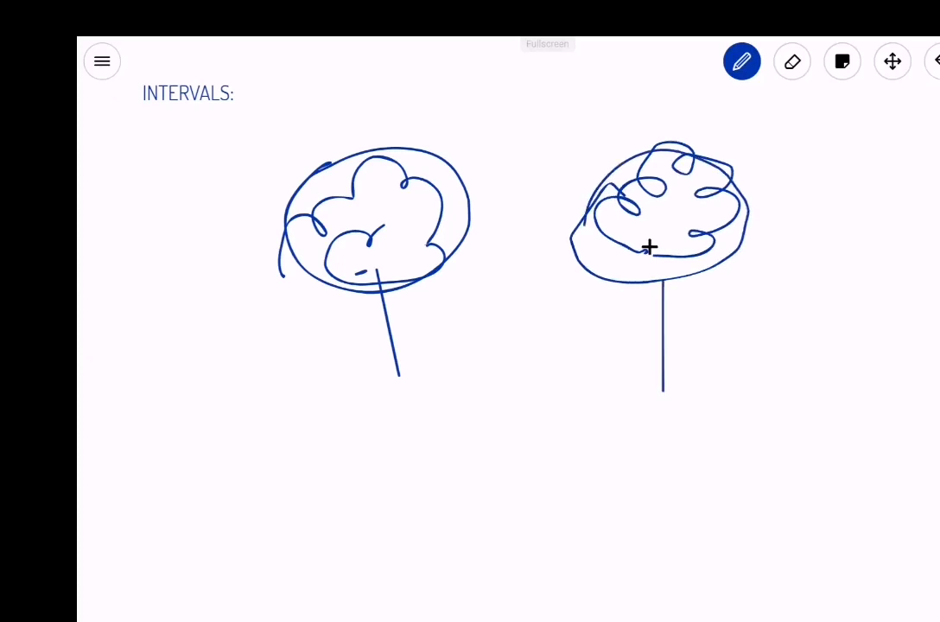
# - Join the two practice trees with a line, then erase the tree sketches
pyautogui.moveTo(406, 336); pyautogui.dragTo(655, 335)
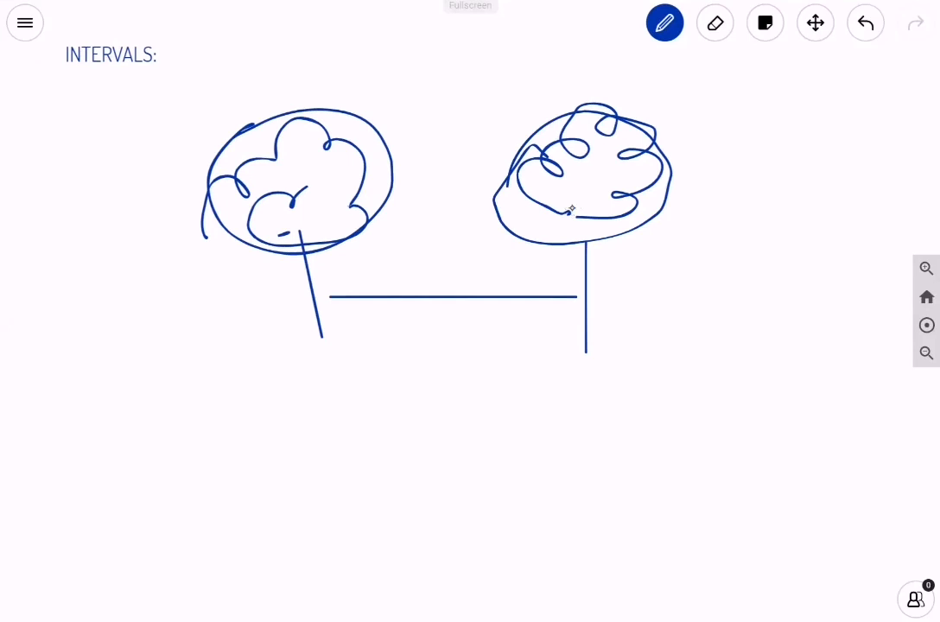
pyautogui.click(716, 22)
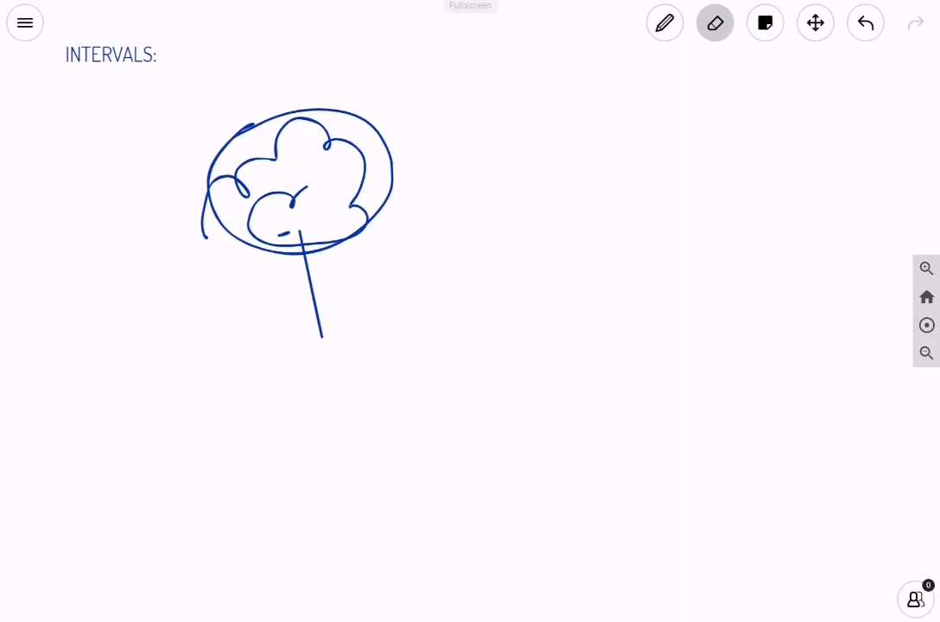
pyautogui.click(664, 22)
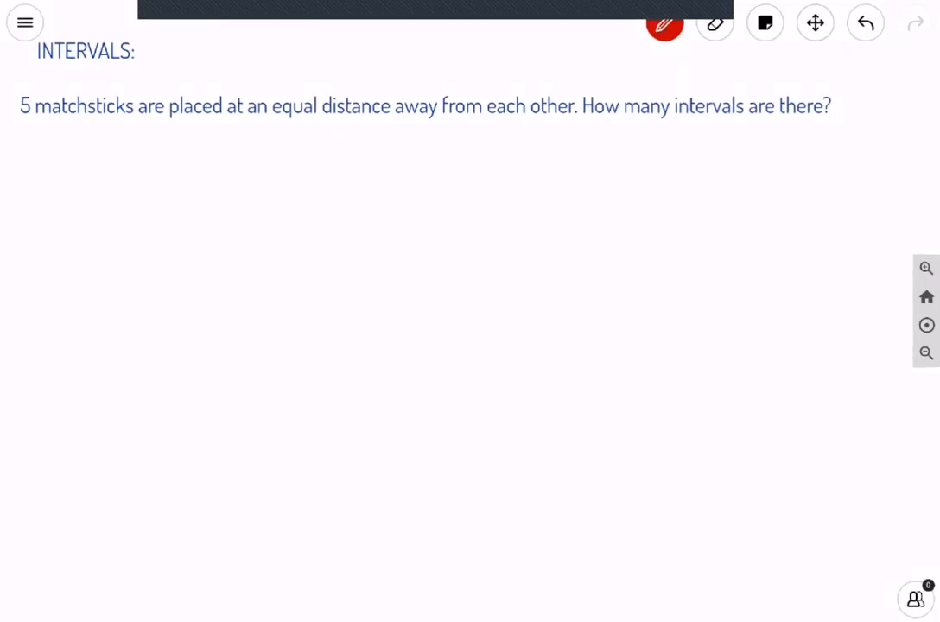
# - Draw a row of five matchsticks and brace them with a 5 underneath
pyautogui.moveTo(93, 147); pyautogui.dragTo(93, 176)
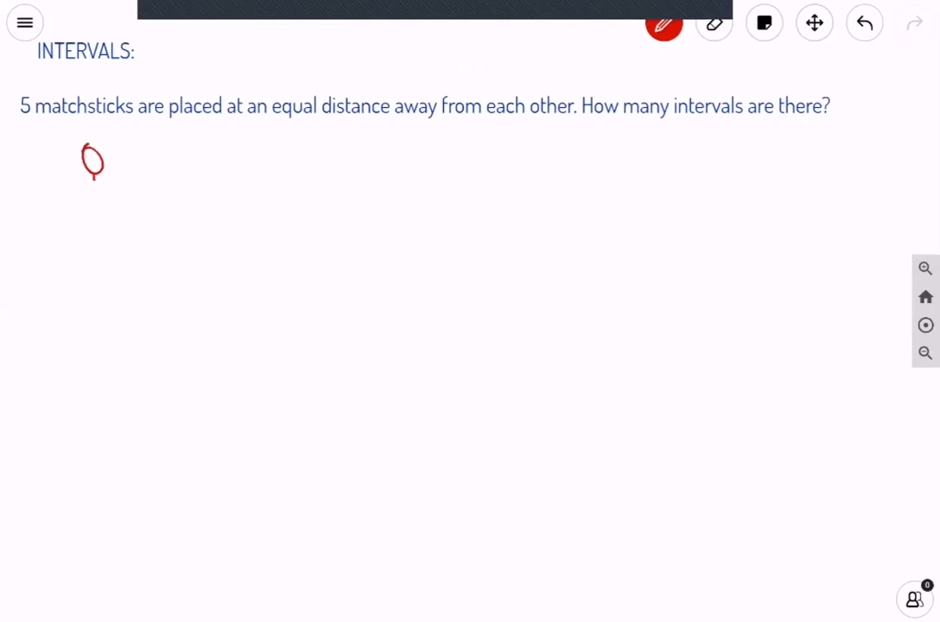
pyautogui.moveTo(90, 170); pyautogui.dragTo(103, 261)
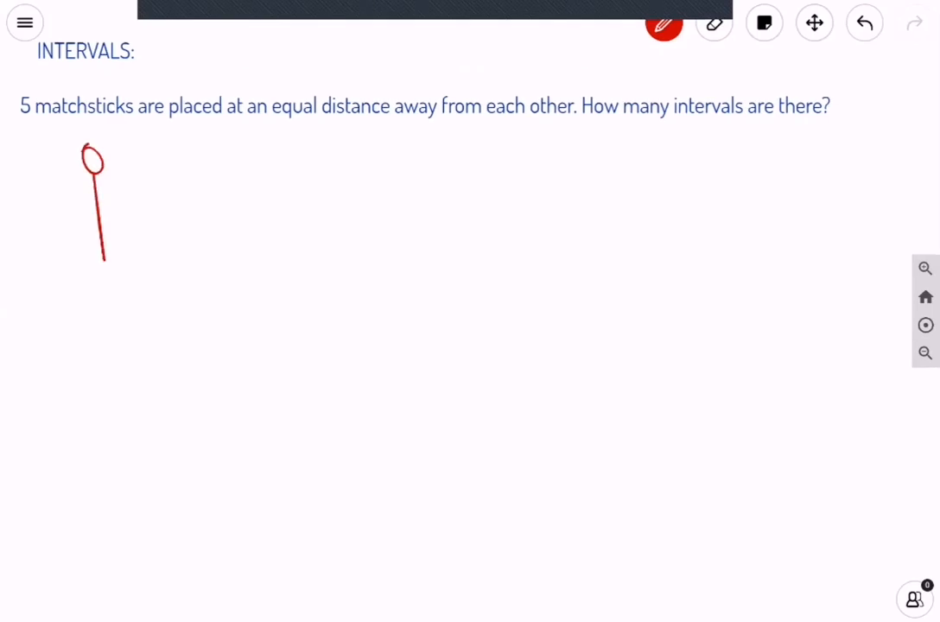
pyautogui.moveTo(224, 147); pyautogui.dragTo(228, 234)
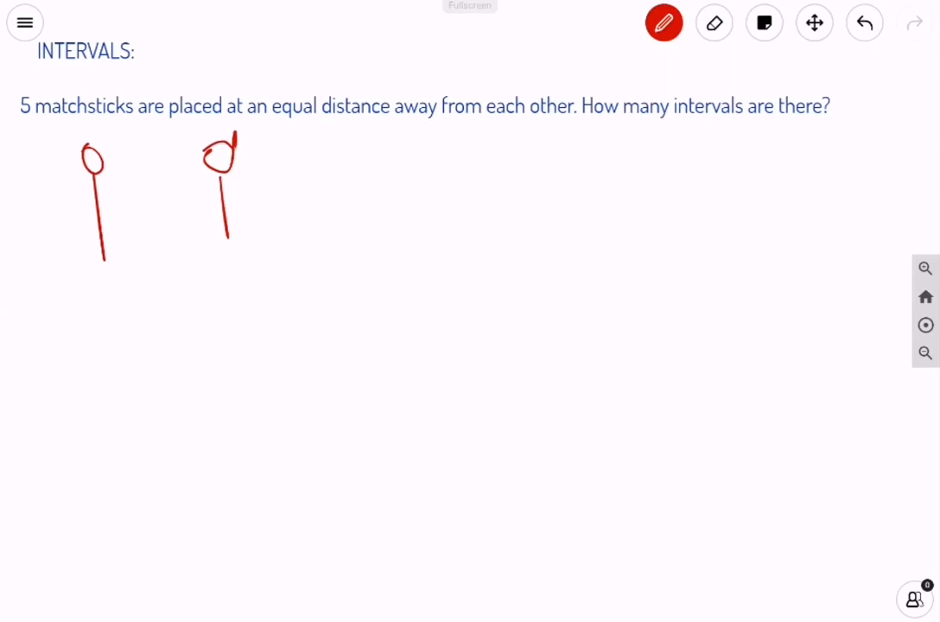
pyautogui.moveTo(343, 142); pyautogui.dragTo(354, 251)
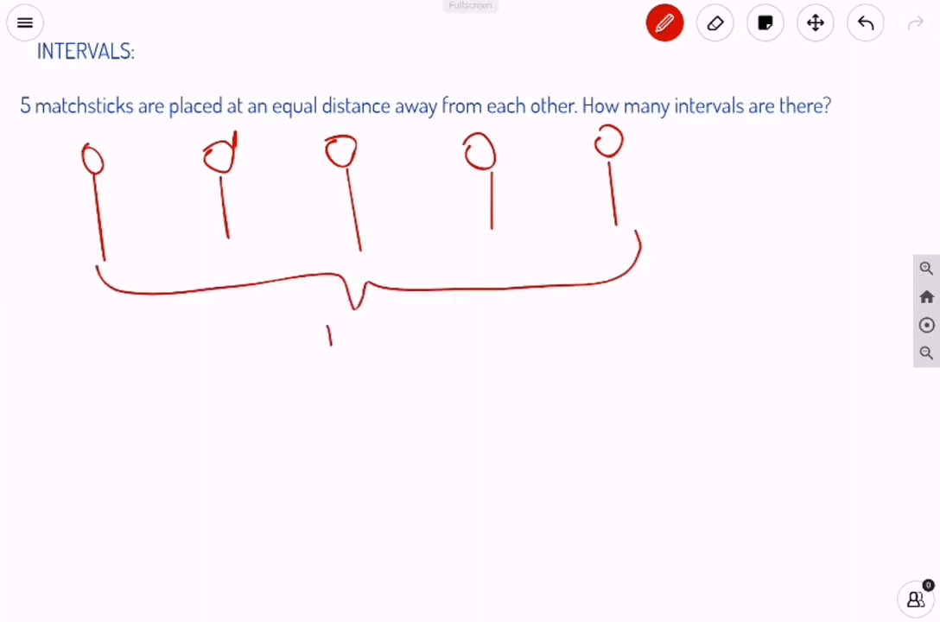
pyautogui.moveTo(345, 325); pyautogui.dragTo(349, 349)
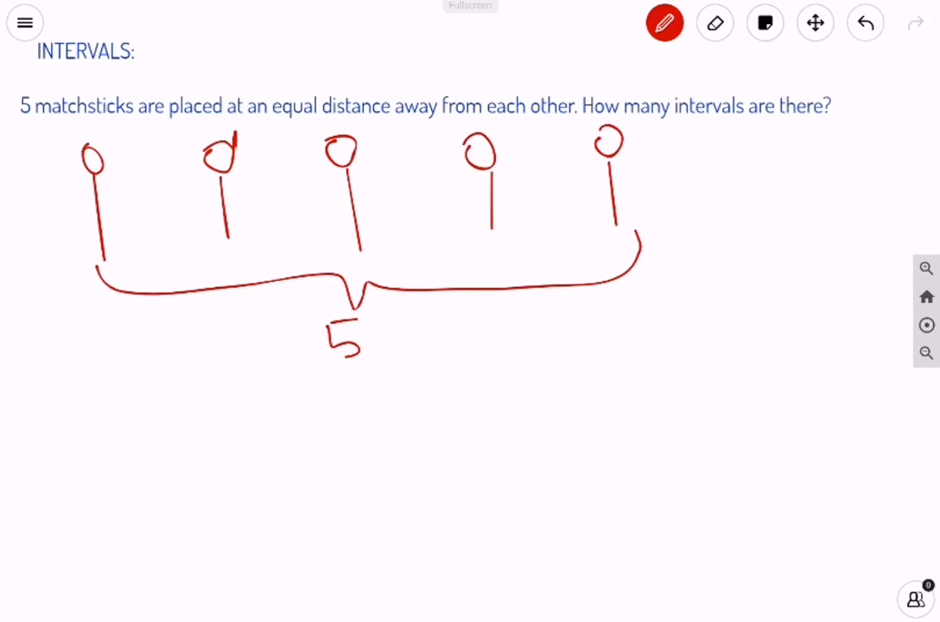
# - Add double arrows across the gaps numbered 1 to 4
pyautogui.moveTo(108, 207); pyautogui.dragTo(224, 221)
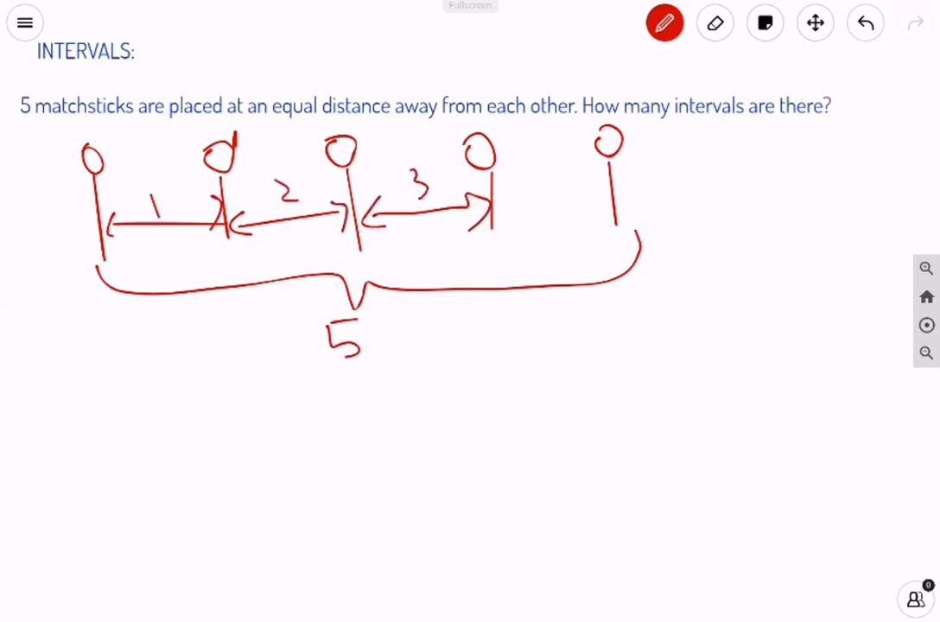
pyautogui.moveTo(604, 214); pyautogui.dragTo(505, 215)
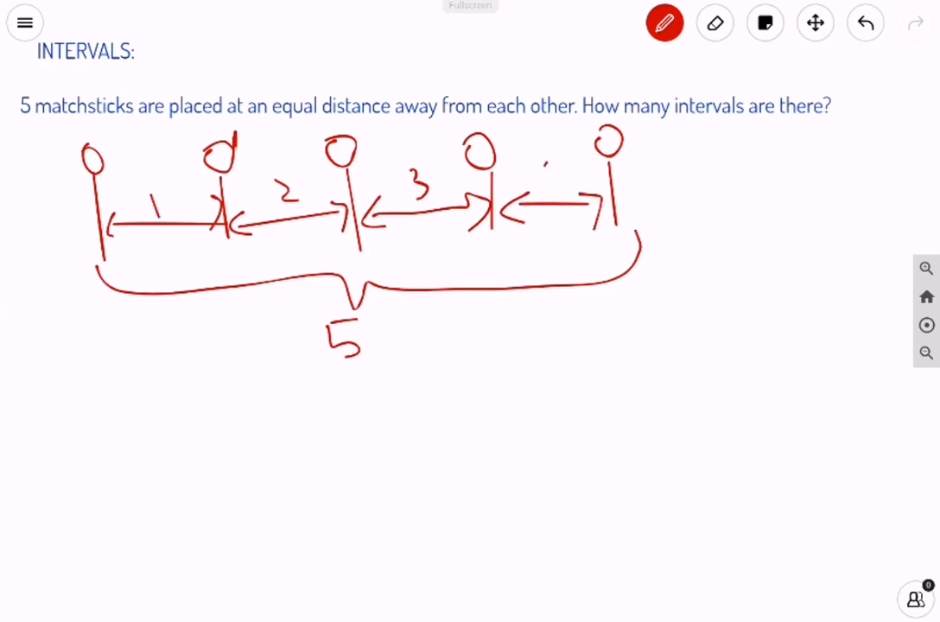
pyautogui.moveTo(545, 170); pyautogui.dragTo(561, 190)
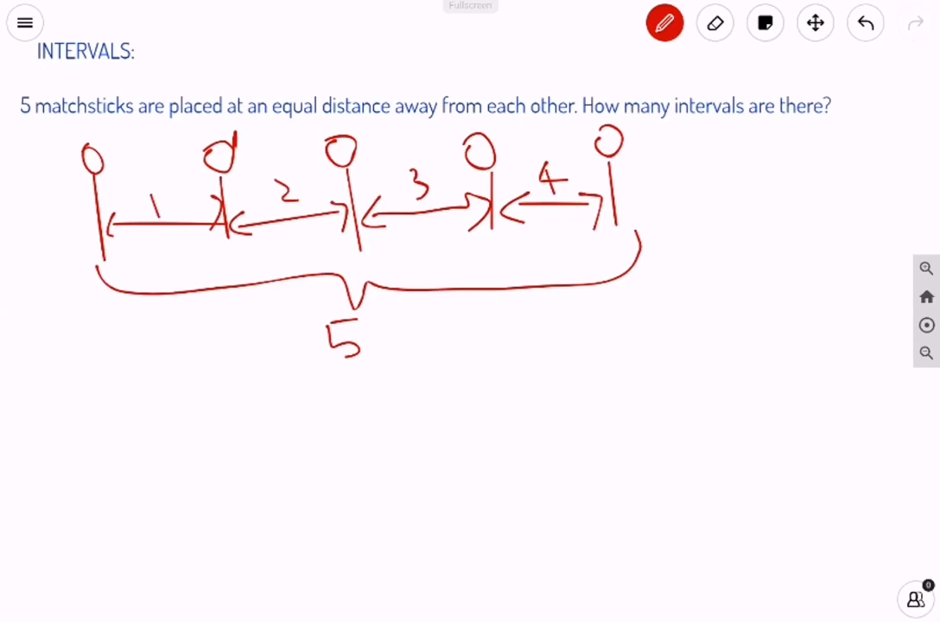
pyautogui.moveTo(156, 406); pyautogui.dragTo(228, 415)
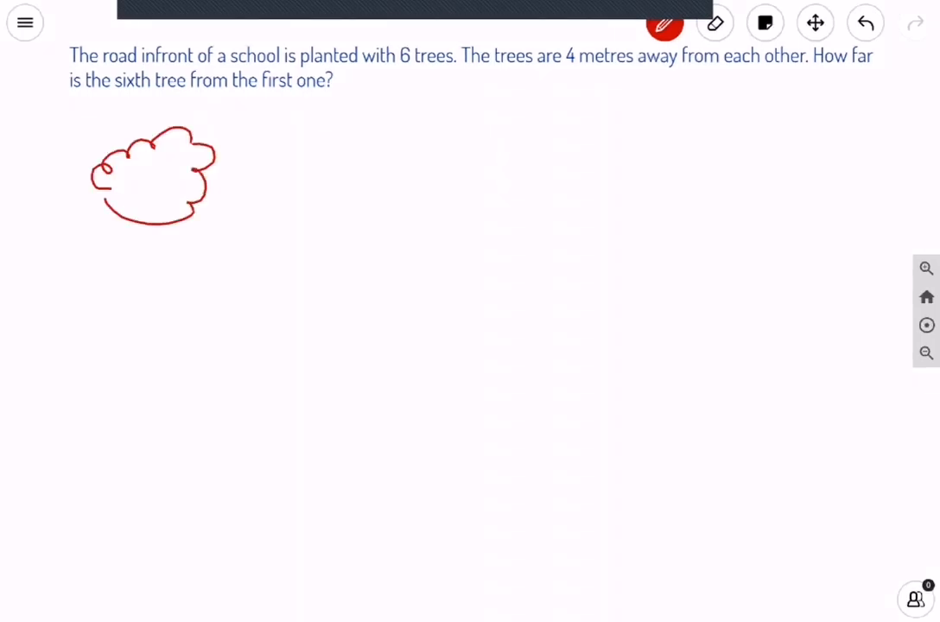
# - Draw the first trees of the row beneath the six-trees question
pyautogui.moveTo(152, 216); pyautogui.dragTo(152, 320)
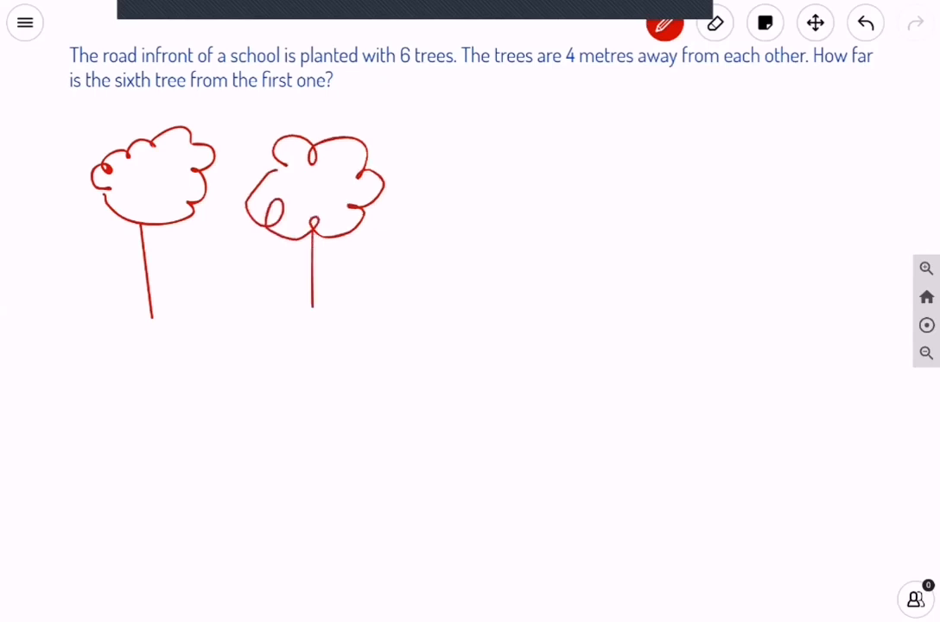
pyautogui.moveTo(441, 182); pyautogui.dragTo(562, 225)
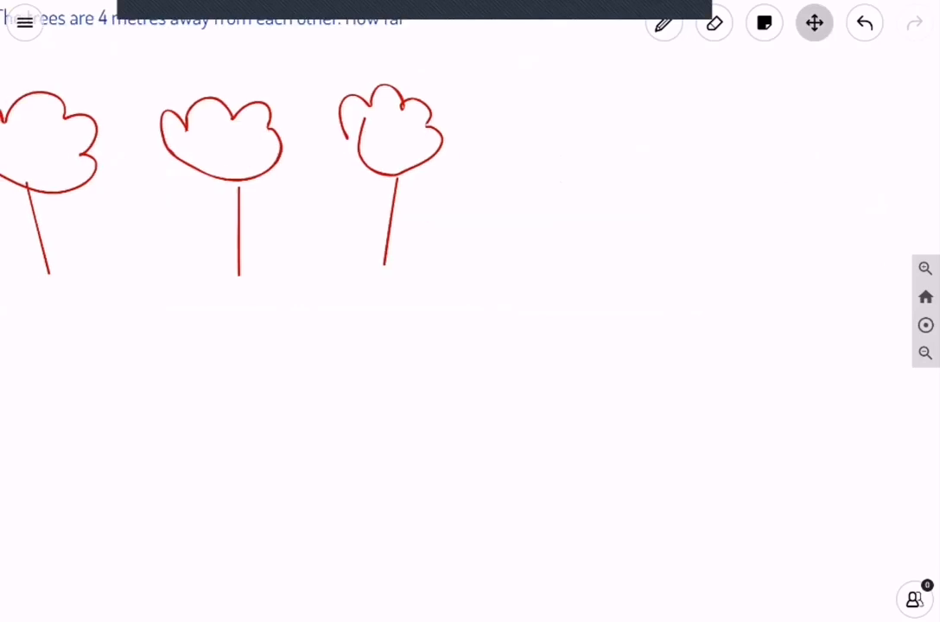
pyautogui.click(664, 24)
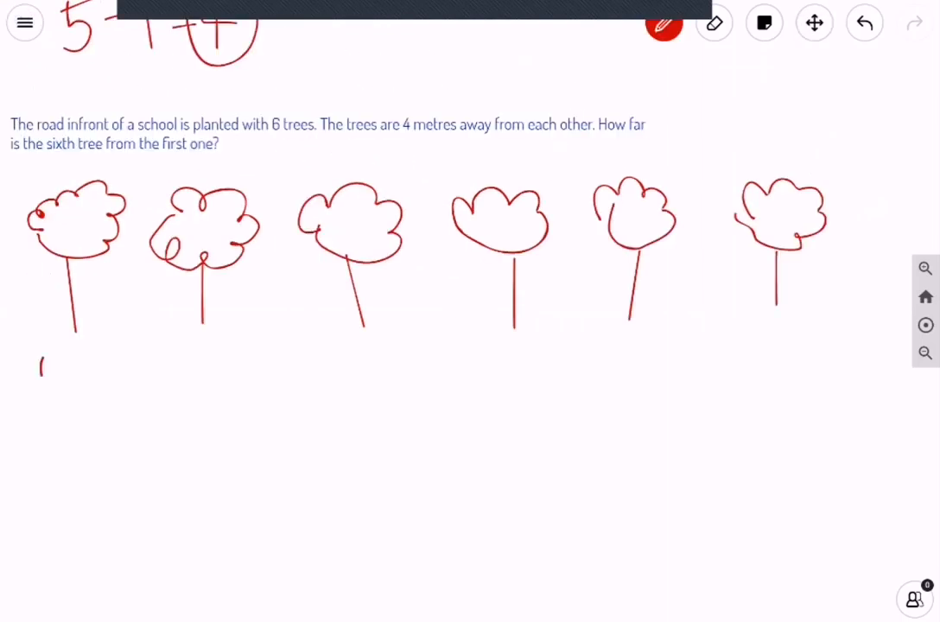
# - Label the 1st tree and write the working 5×4=20m as the answer
pyautogui.moveTo(41, 358); pyautogui.dragTo(73, 394)
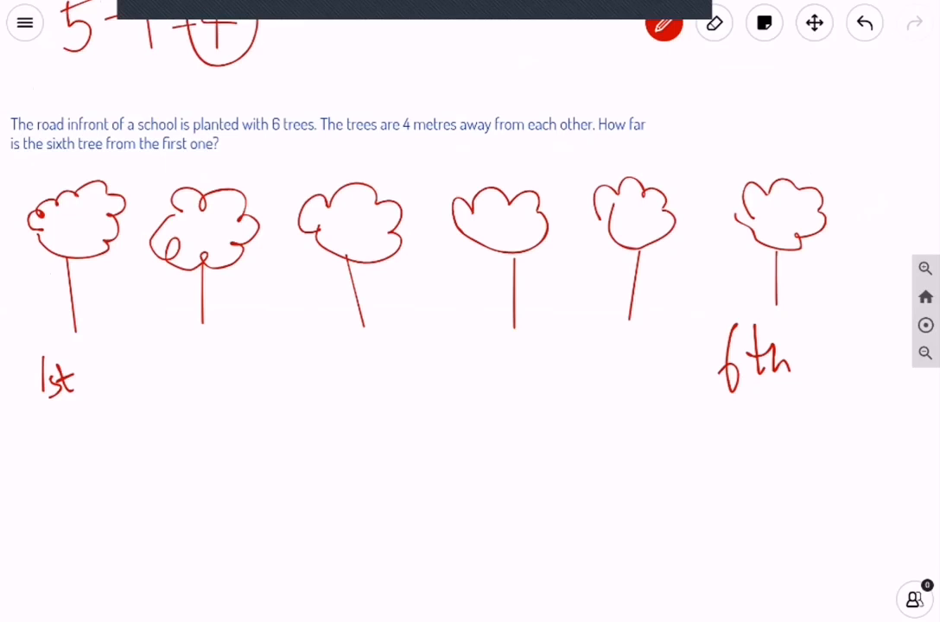
pyautogui.moveTo(83, 315); pyautogui.dragTo(187, 315)
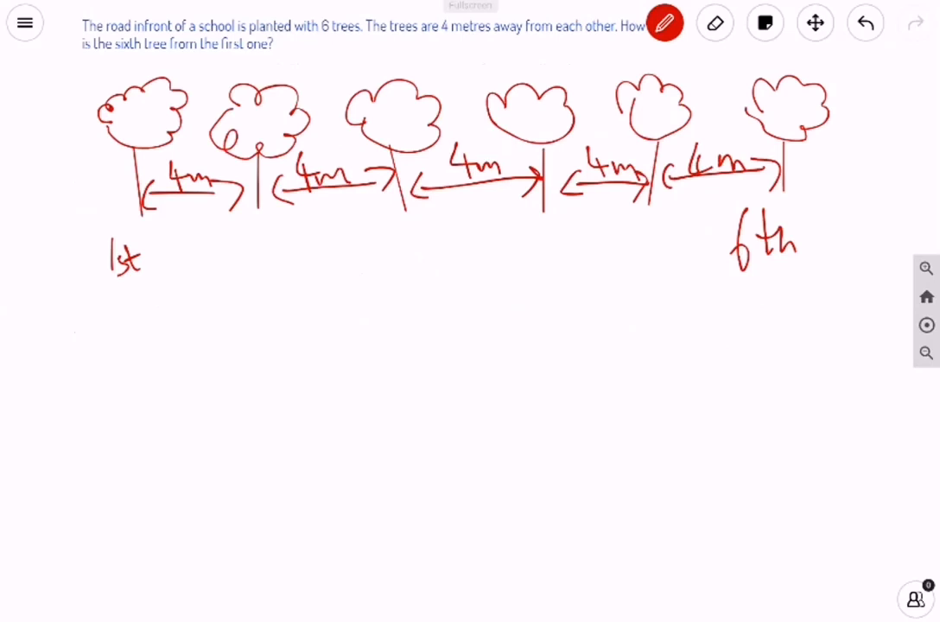
pyautogui.moveTo(156, 303); pyautogui.dragTo(276, 363)
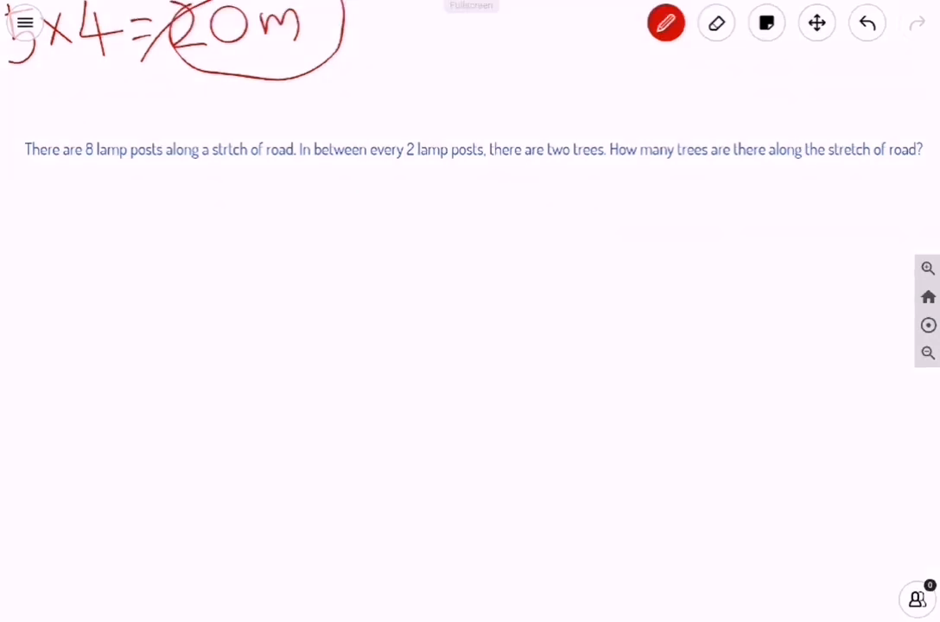
# - Draw eight lamp posts in a row
pyautogui.moveTo(62, 235); pyautogui.dragTo(67, 358)
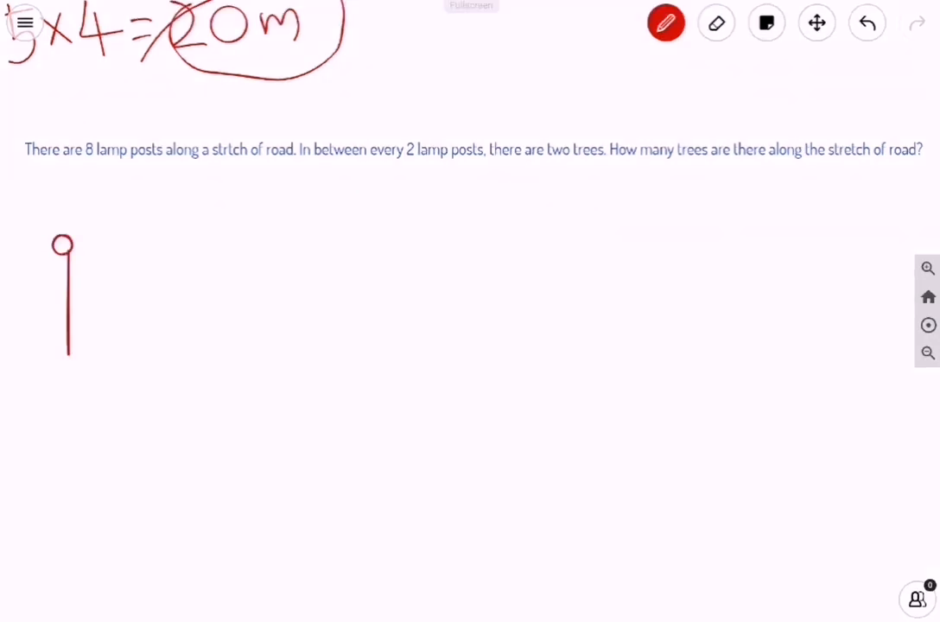
pyautogui.moveTo(125, 239); pyautogui.dragTo(124, 363)
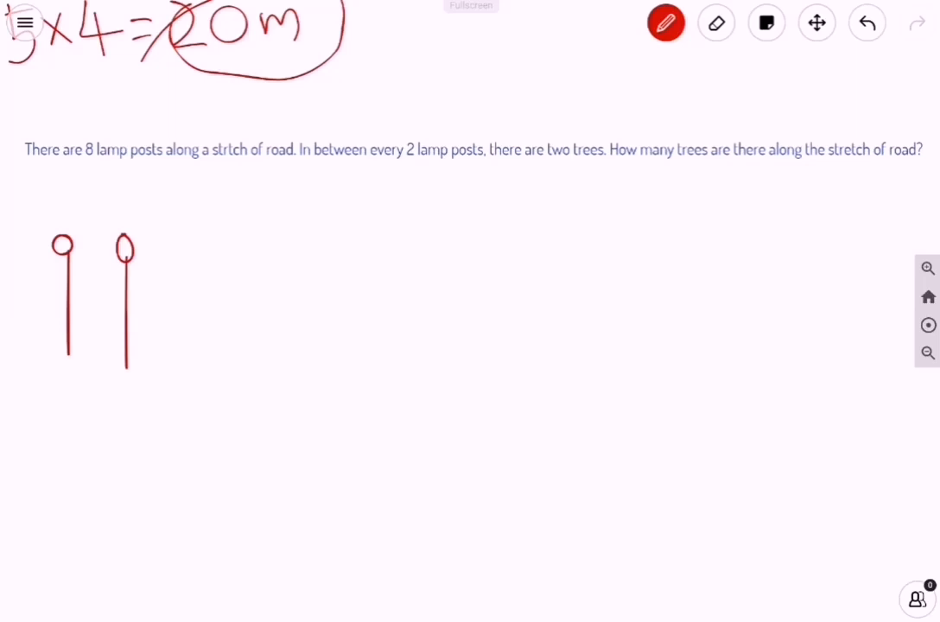
pyautogui.moveTo(199, 239); pyautogui.dragTo(211, 366)
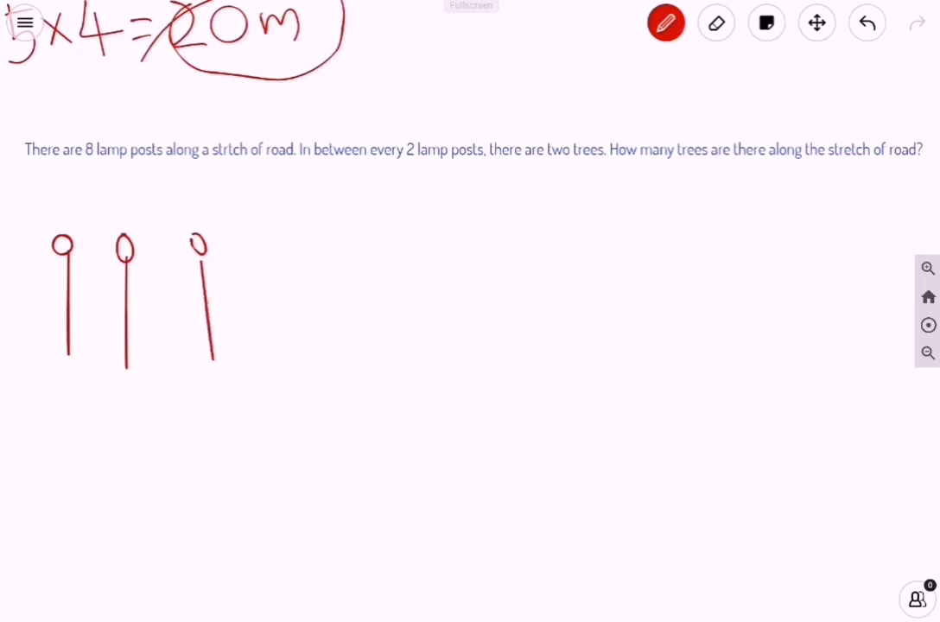
pyautogui.moveTo(268, 251); pyautogui.dragTo(292, 354)
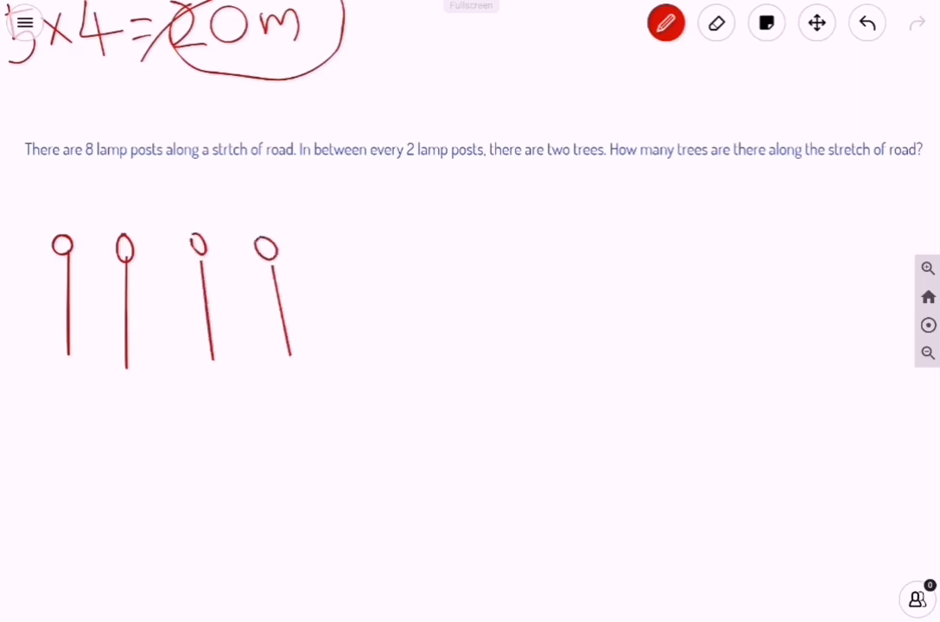
pyautogui.moveTo(383, 242); pyautogui.dragTo(383, 363)
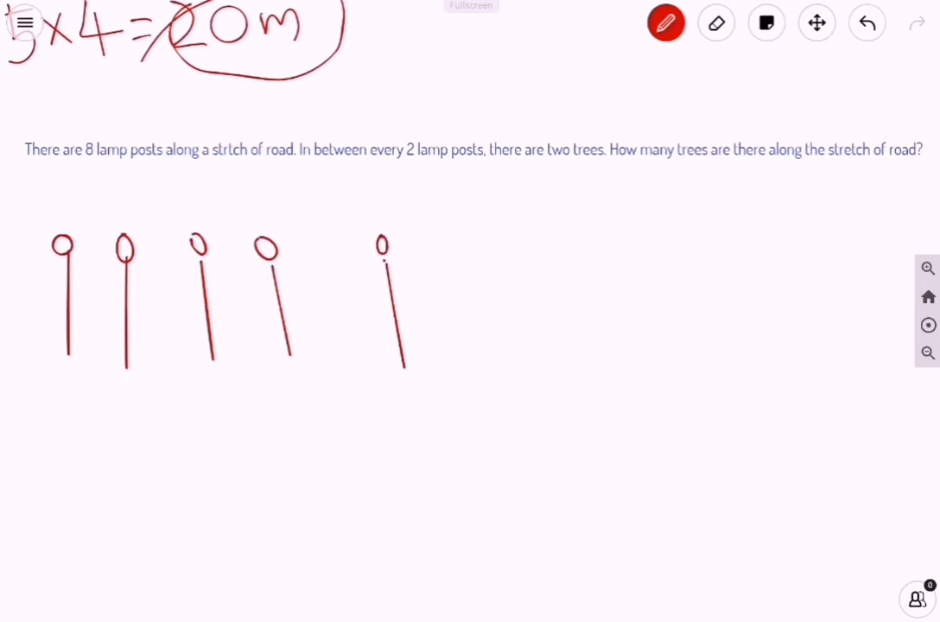
pyautogui.moveTo(510, 250); pyautogui.dragTo(519, 349)
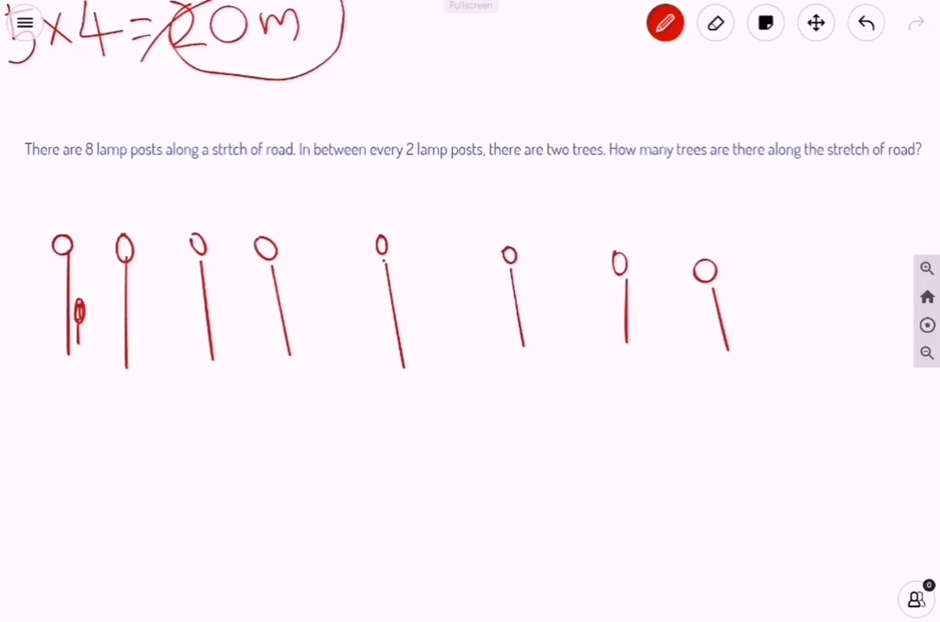
# - Add two small trees between each pair of posts and a ground line beneath them
pyautogui.moveTo(90, 294); pyautogui.dragTo(152, 337)
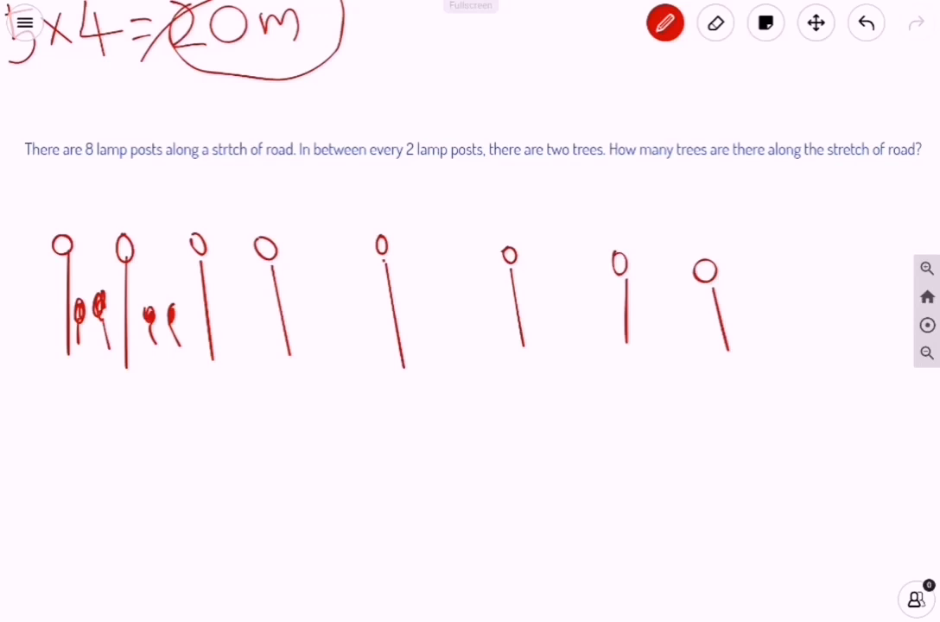
pyautogui.moveTo(221, 302); pyautogui.dragTo(239, 337)
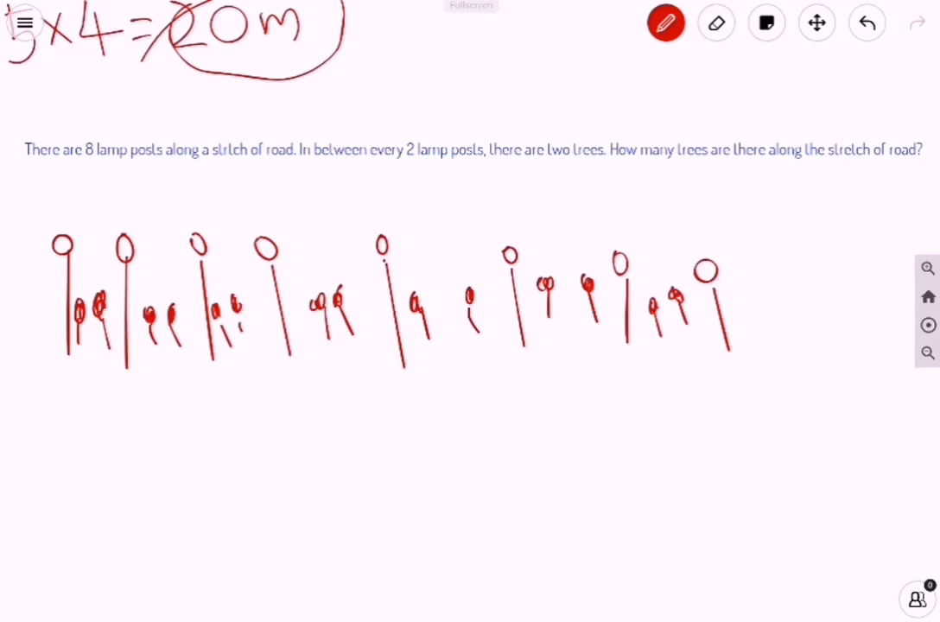
pyautogui.moveTo(26, 362); pyautogui.dragTo(66, 361)
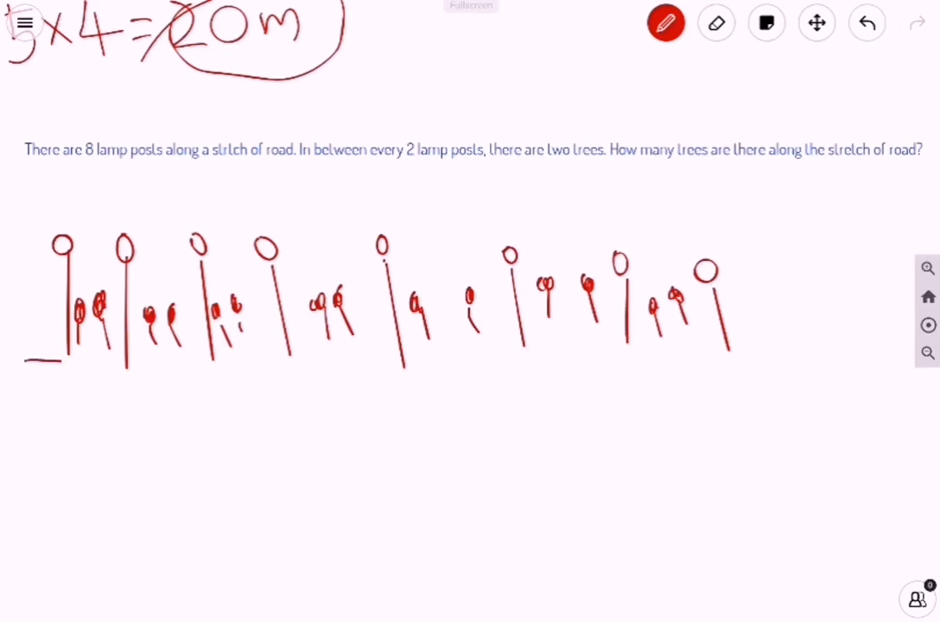
pyautogui.moveTo(26, 362); pyautogui.dragTo(850, 361)
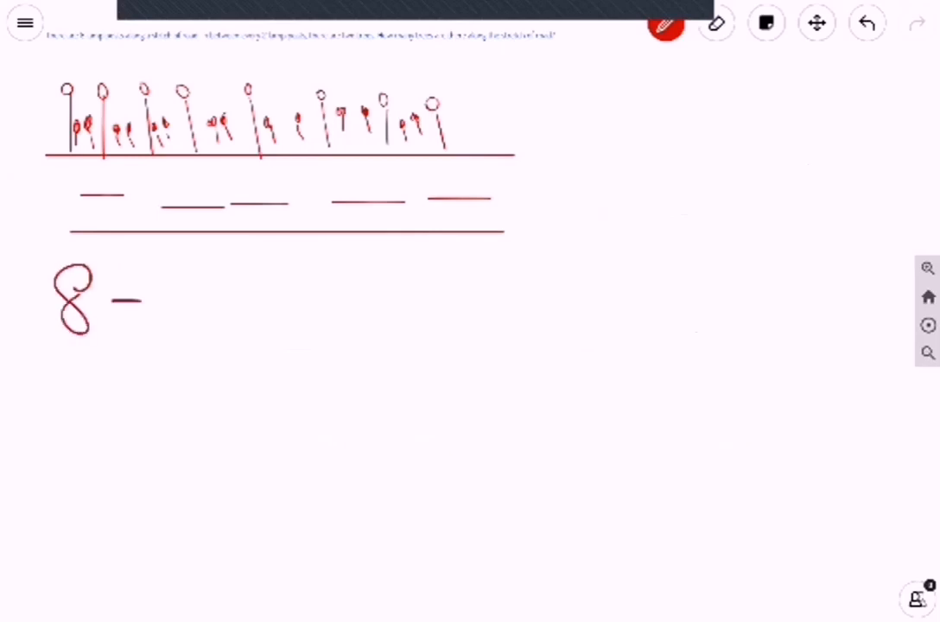
# - Write the working 8−1=7 and 7×2=14
pyautogui.moveTo(173, 290); pyautogui.dragTo(173, 349)
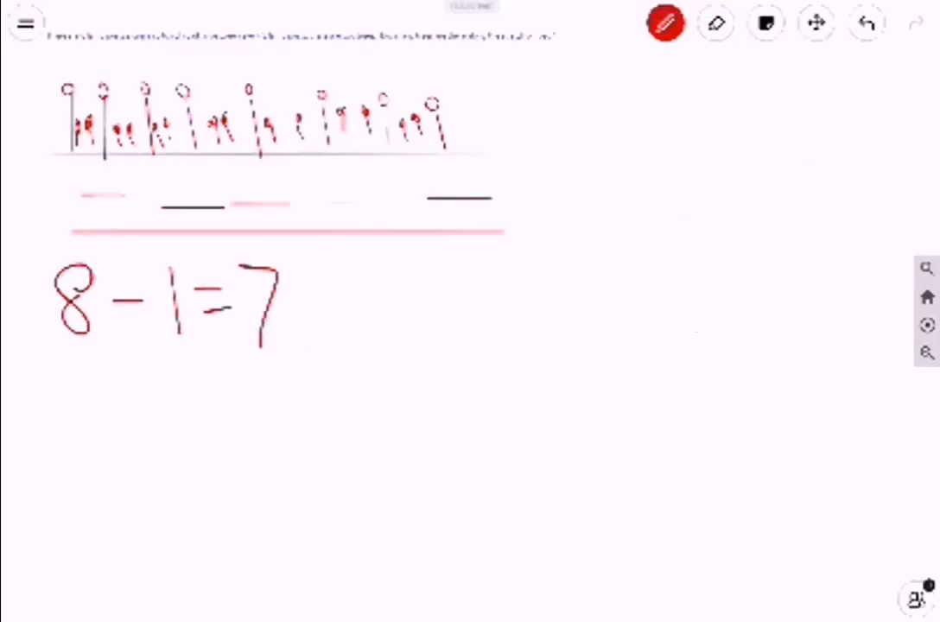
pyautogui.moveTo(95, 358); pyautogui.dragTo(159, 423)
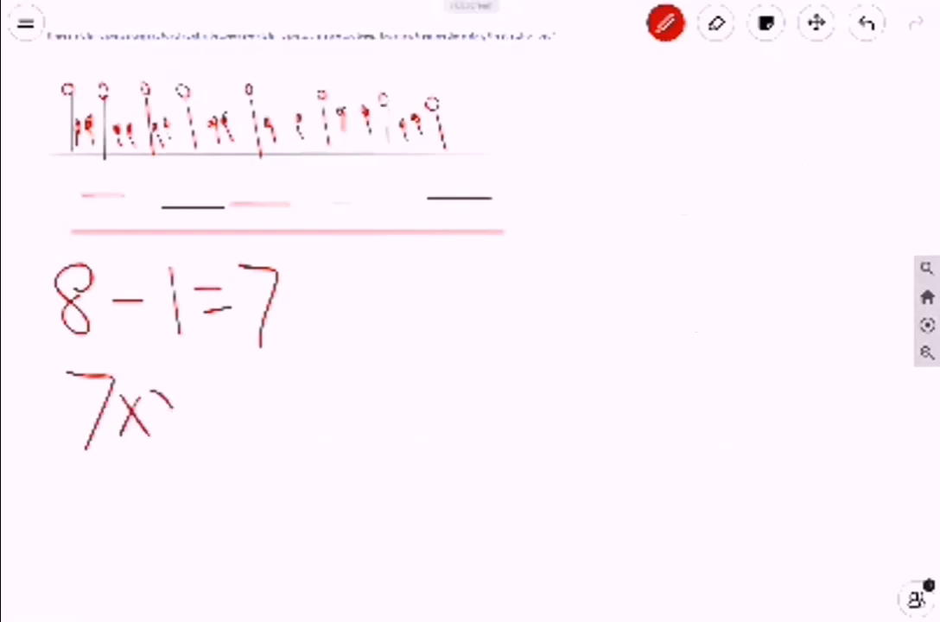
pyautogui.moveTo(156, 406); pyautogui.dragTo(294, 423)
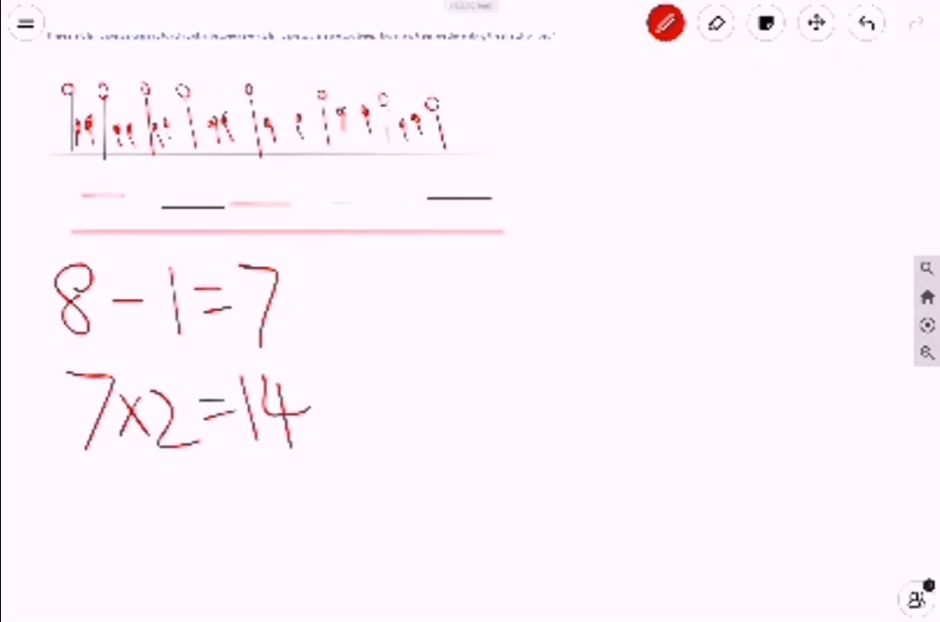
# - Write the answer sentence 'There are 14 trees along the stretch of the road.'
pyautogui.moveTo(78, 491); pyautogui.dragTo(135, 487)
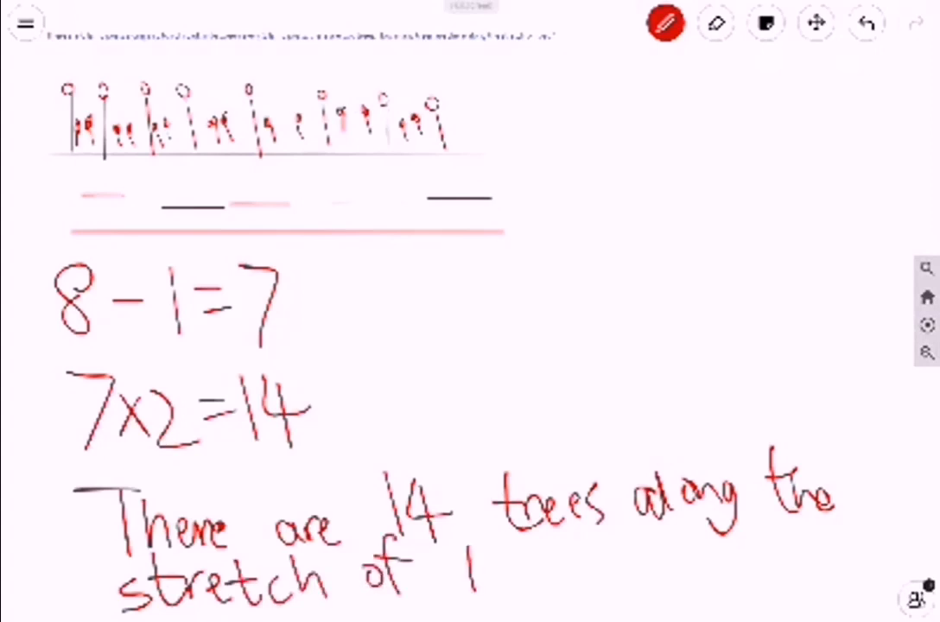
pyautogui.moveTo(467, 579); pyautogui.dragTo(631, 588)
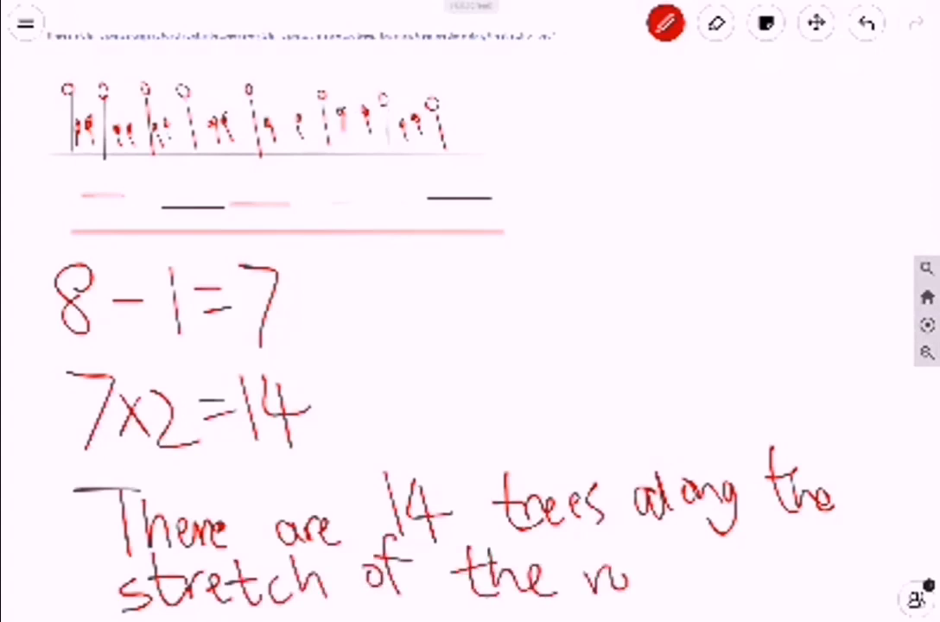
pyautogui.write('road.')
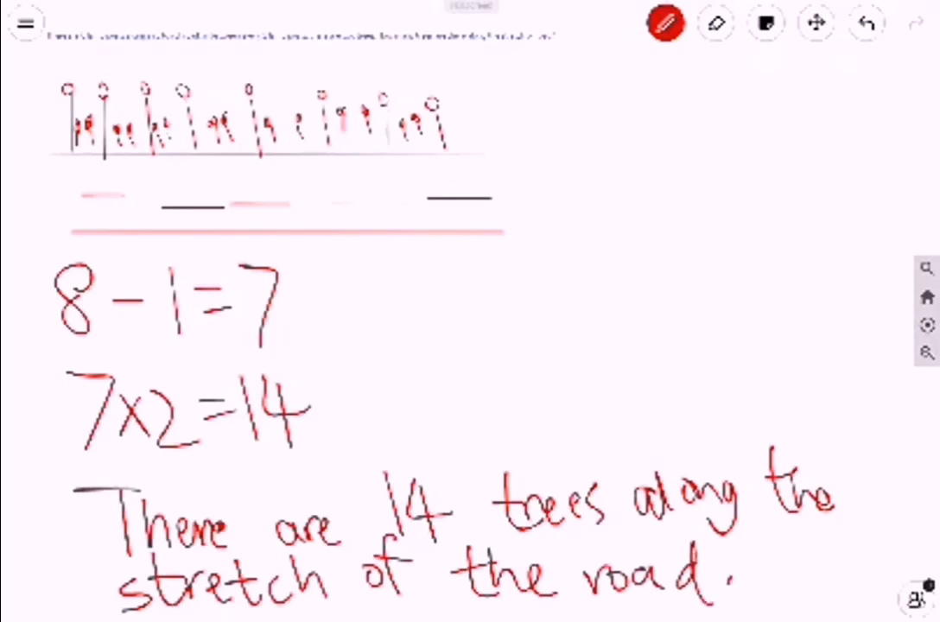